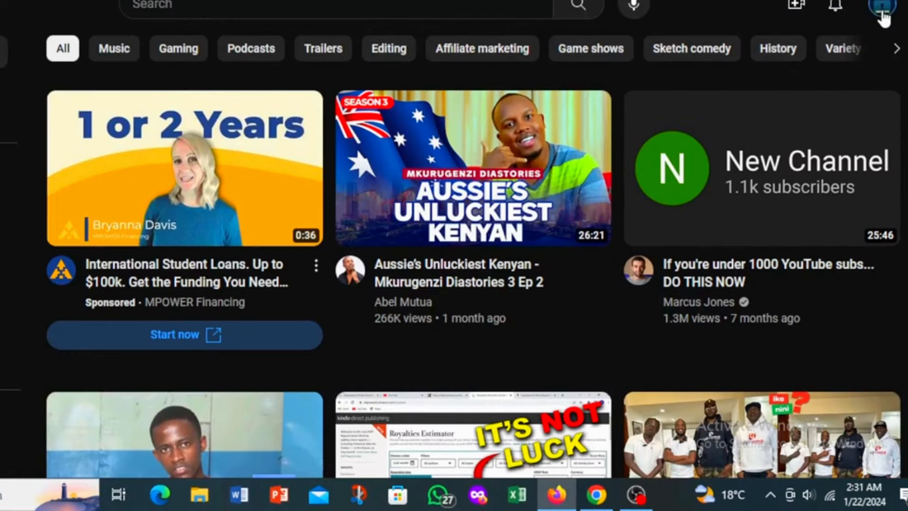
pyautogui.click(880, 5)
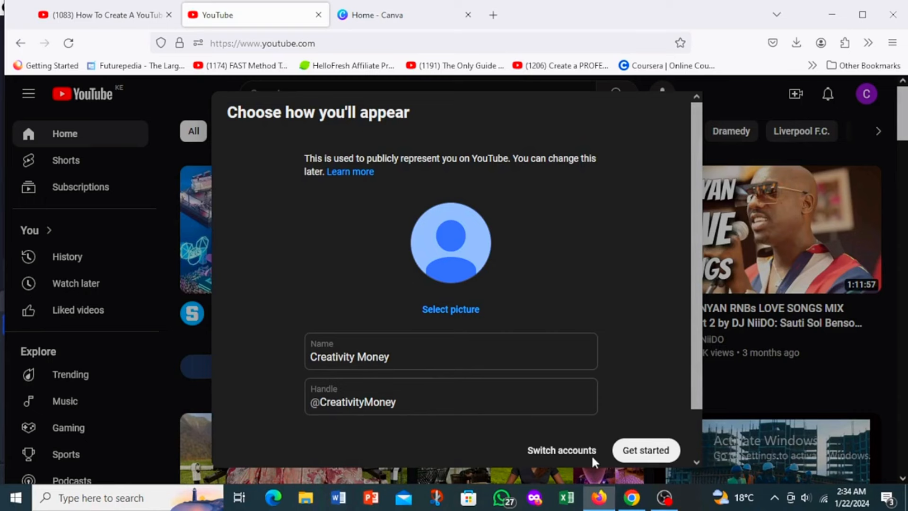
pyautogui.moveTo(653, 454)
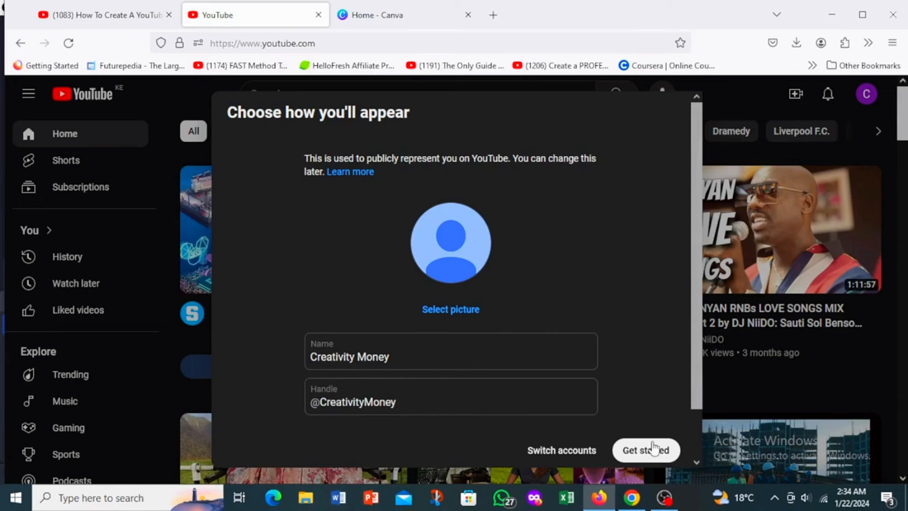
pyautogui.moveTo(602, 449)
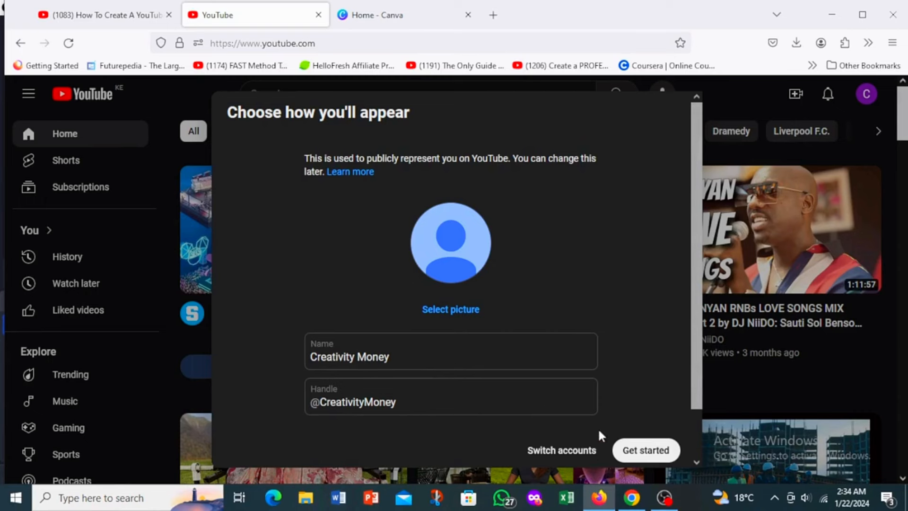